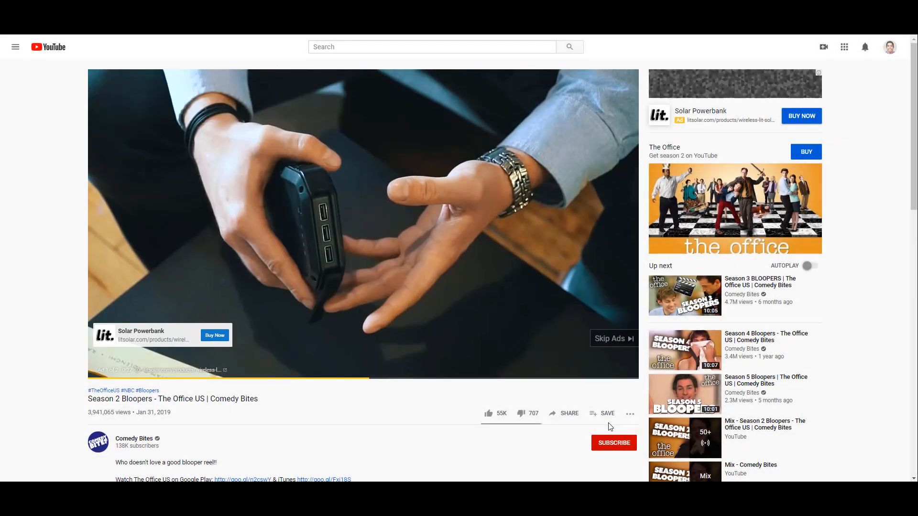
{"action": "mouse_move", "coordinate": [584, 356]}
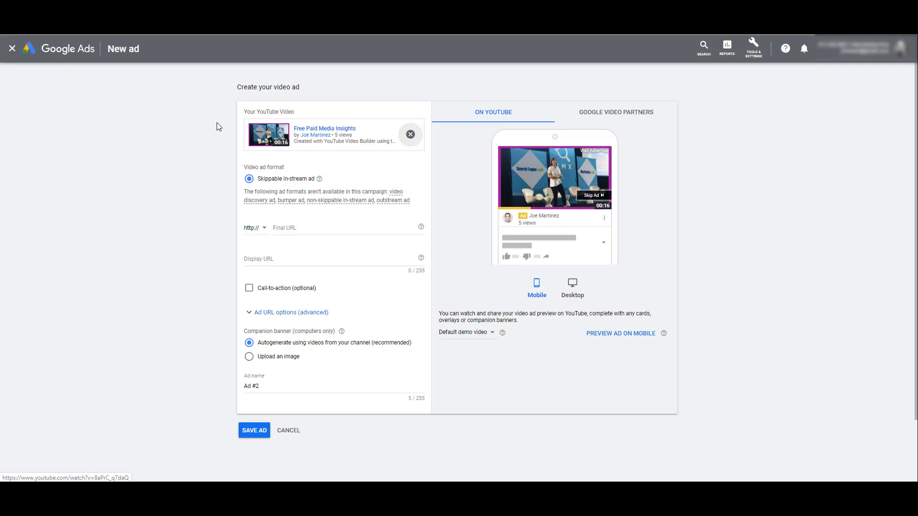
{"action": "mouse_move", "coordinate": [154, 176]}
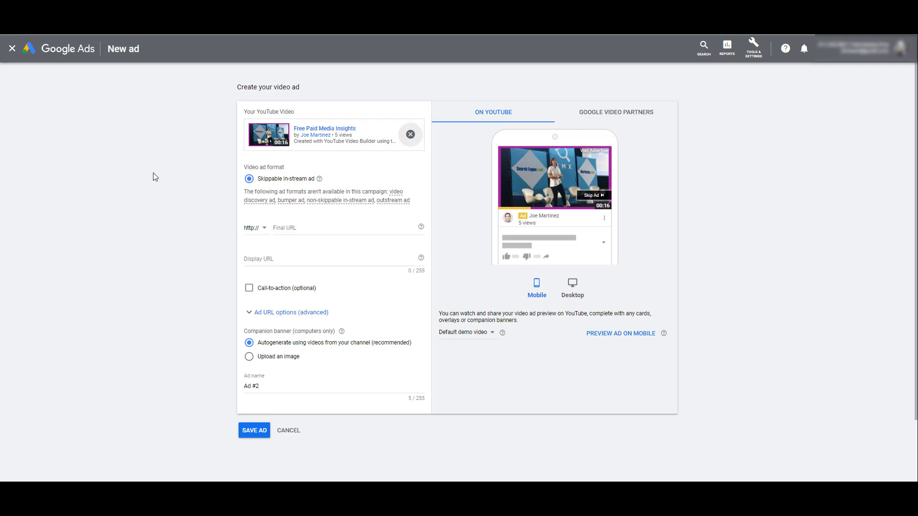
{"action": "left_click", "coordinate": [254, 227]}
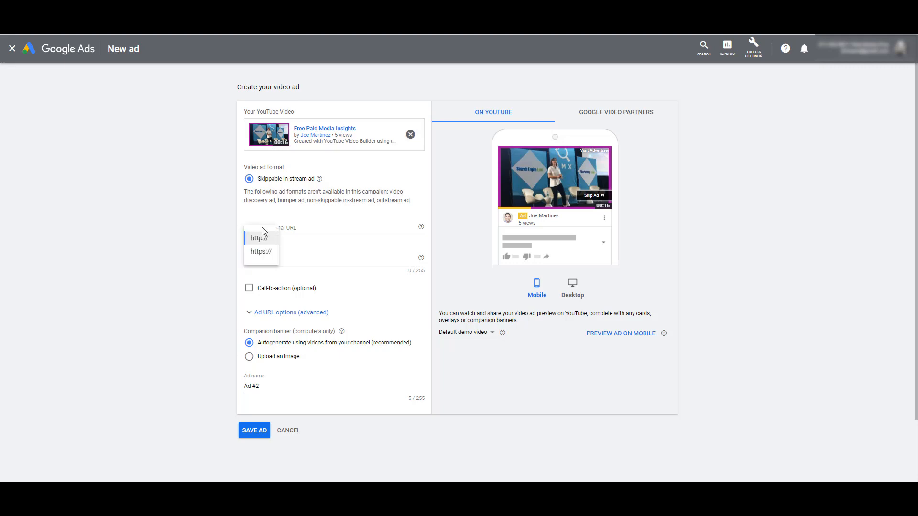
{"action": "type", "text": "yourwebsite.com"}
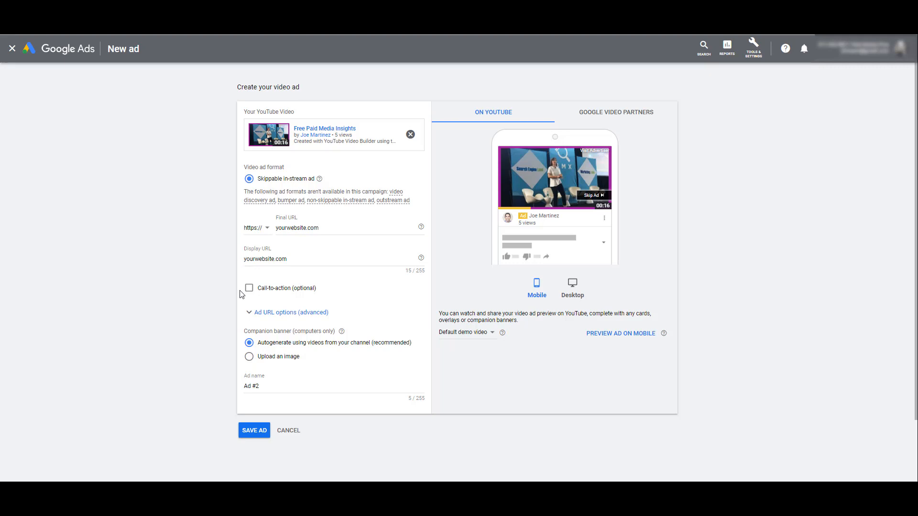
{"action": "mouse_move", "coordinate": [251, 292]}
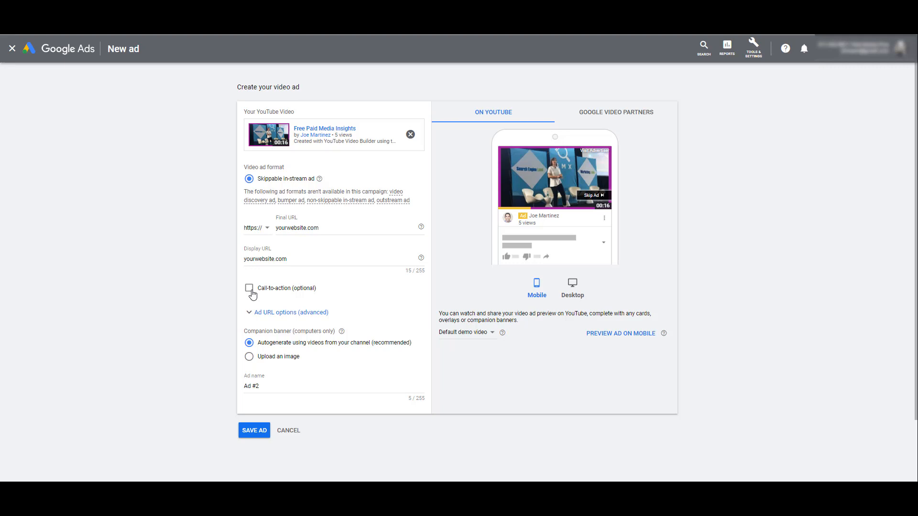
- Enable the optional call-to-action and enter 'Learn More' as its button text
{"action": "left_click", "coordinate": [249, 288]}
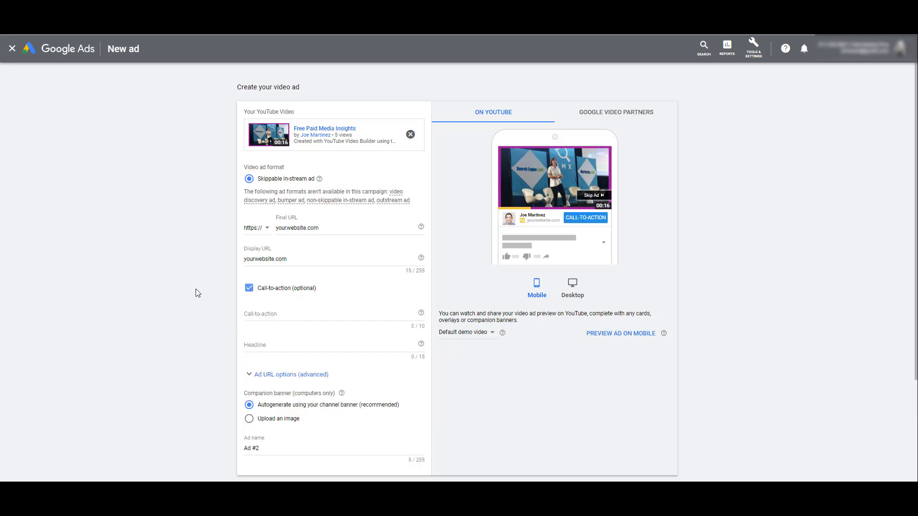
{"action": "scroll", "scroll_direction": "down", "scroll_amount": 3}
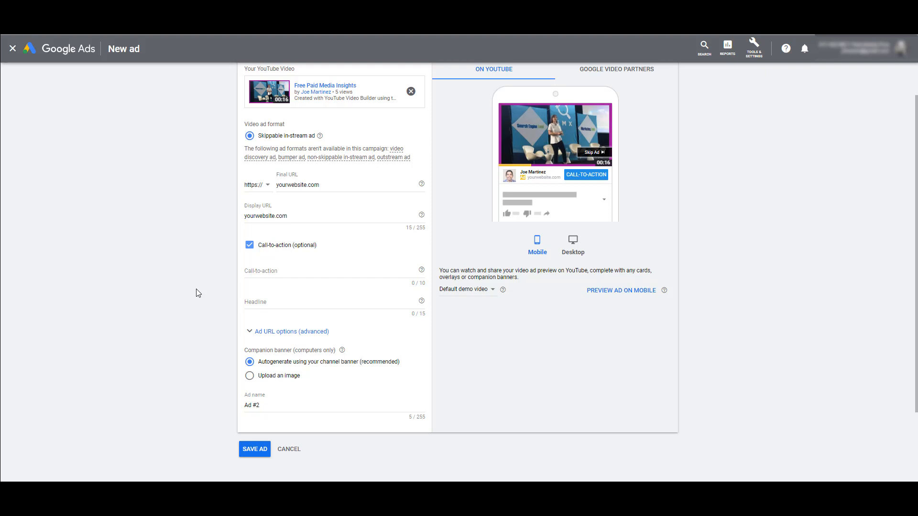
{"action": "mouse_move", "coordinate": [202, 258]}
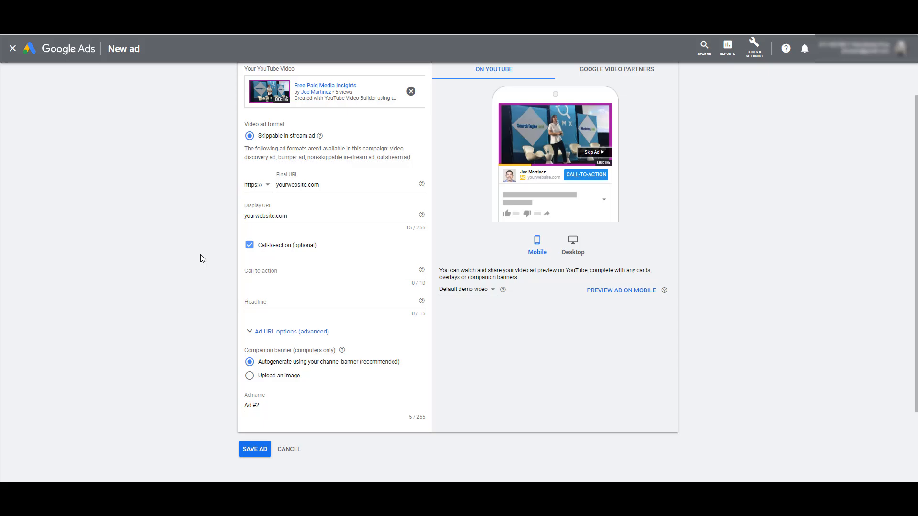
{"action": "type", "text": "Learn More"}
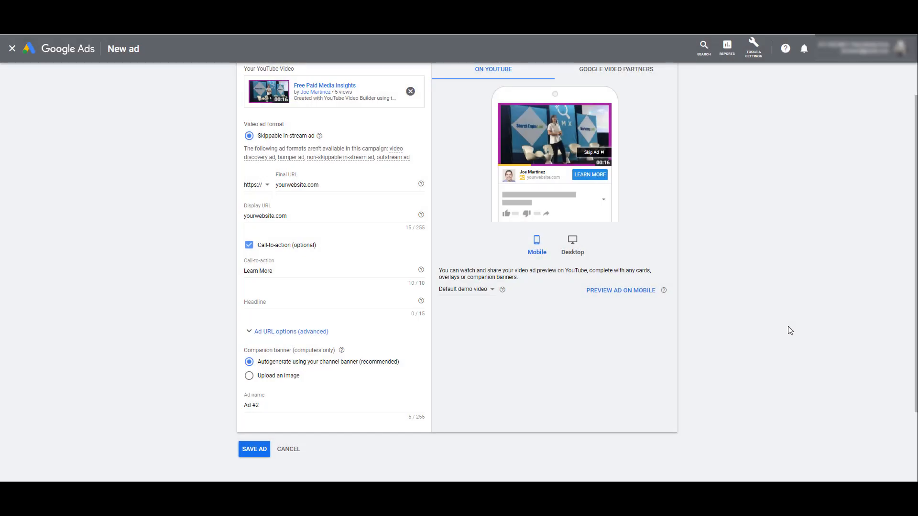
{"action": "mouse_move", "coordinate": [765, 304]}
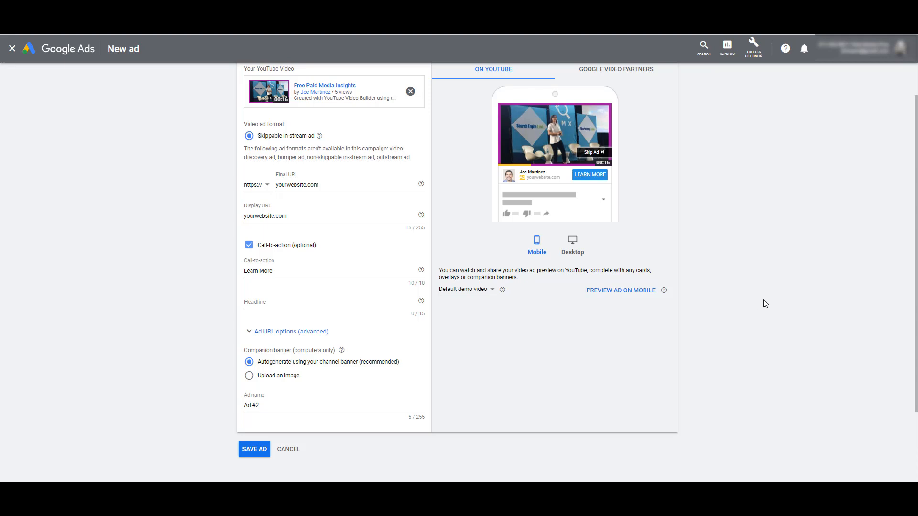
- Enter 'Paid Media Pros' as the video ad's headline
{"action": "type", "text": "Paid Media Pros"}
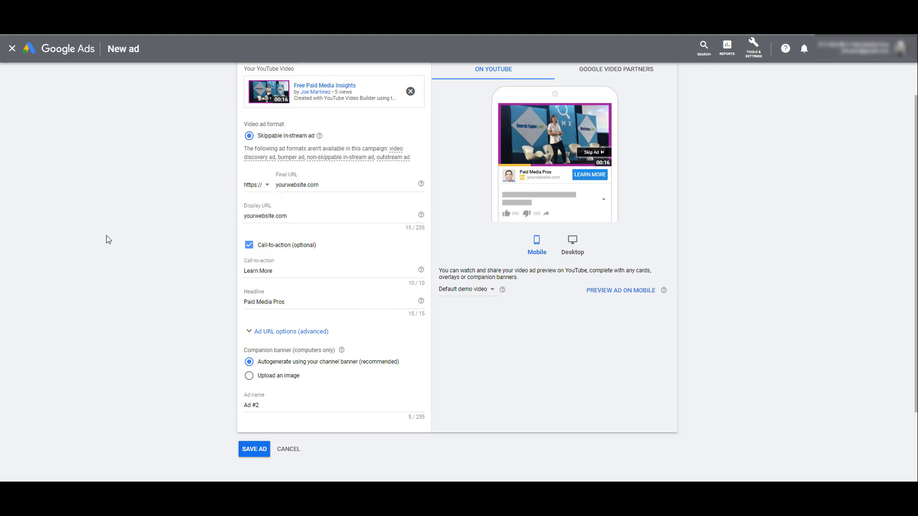
{"action": "mouse_move", "coordinate": [798, 338]}
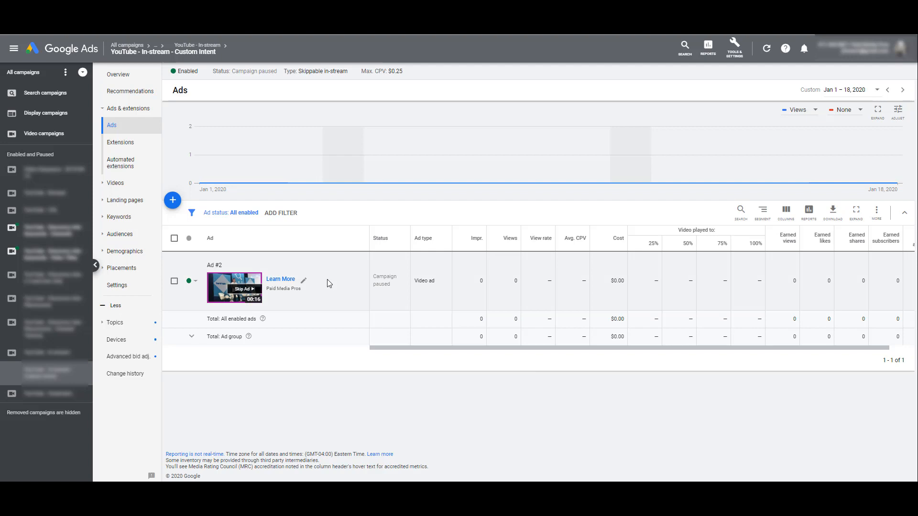
- Edit Ad #2's name to 'Free Paid Media Insights - Learn More CTA - Brand HL' and save
{"action": "left_click", "coordinate": [303, 280]}
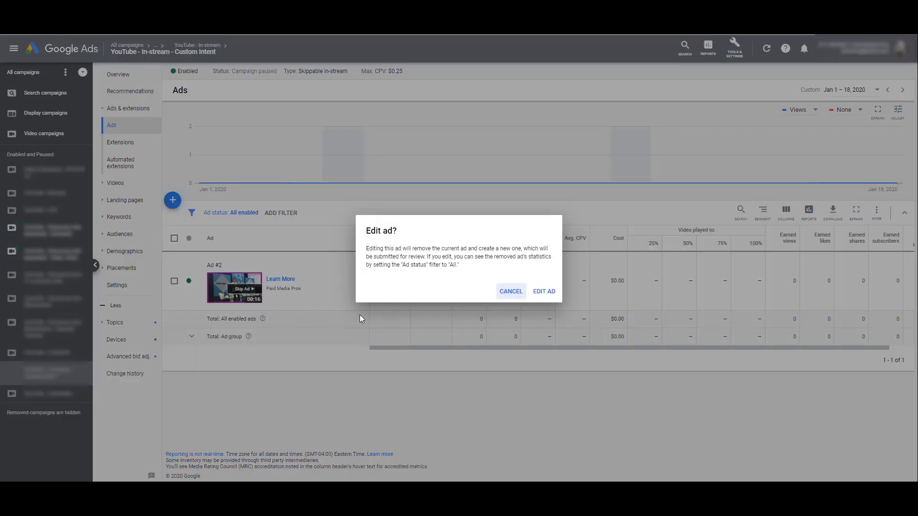
{"action": "left_click", "coordinate": [543, 291]}
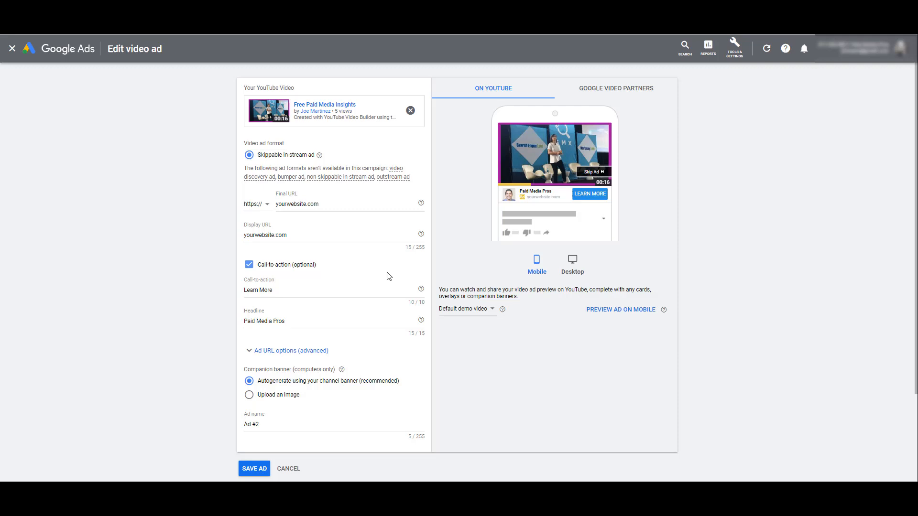
{"action": "type", "text": "Free Paid Media Insights - Learn More CTA"}
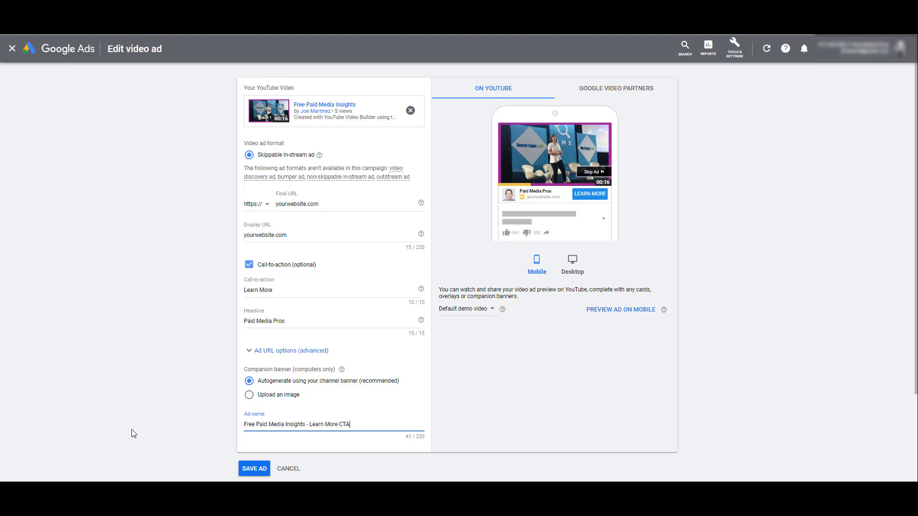
{"action": "type", "text": "- Brand HL"}
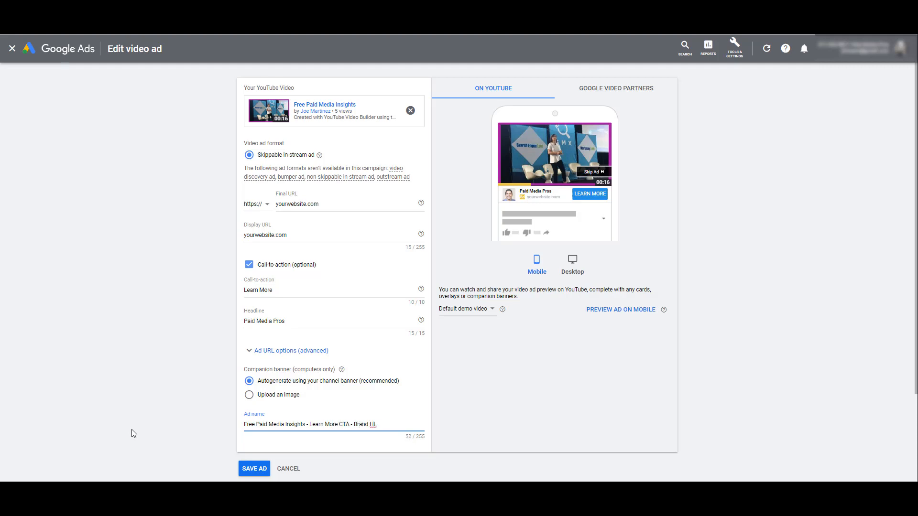
{"action": "left_click", "coordinate": [254, 469]}
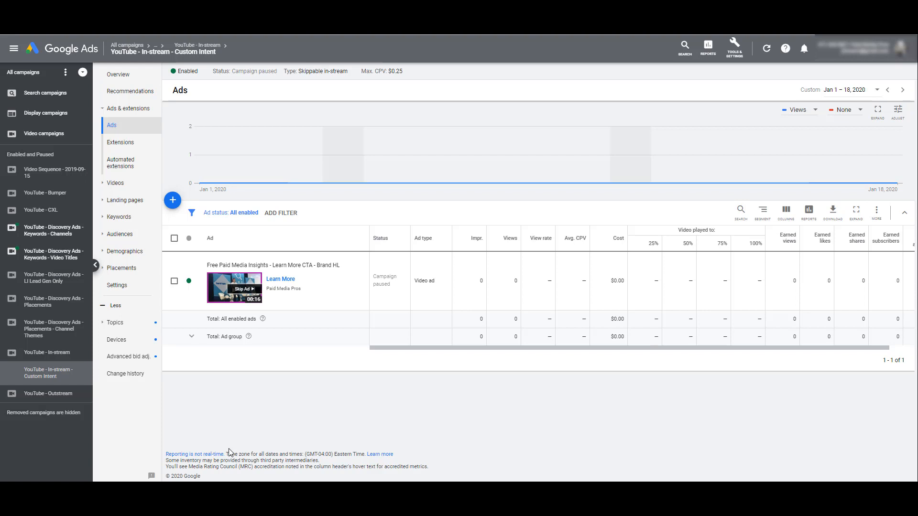
{"action": "mouse_move", "coordinate": [231, 451]}
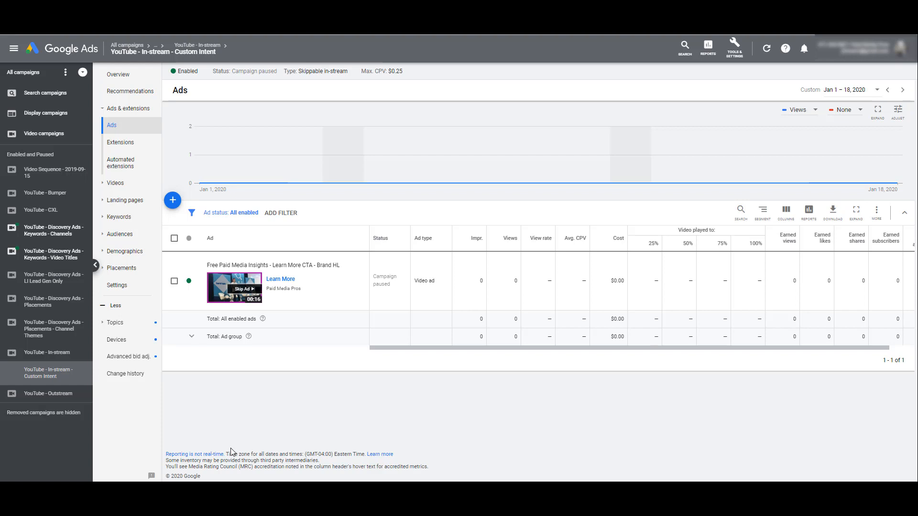
{"action": "mouse_move", "coordinate": [334, 463]}
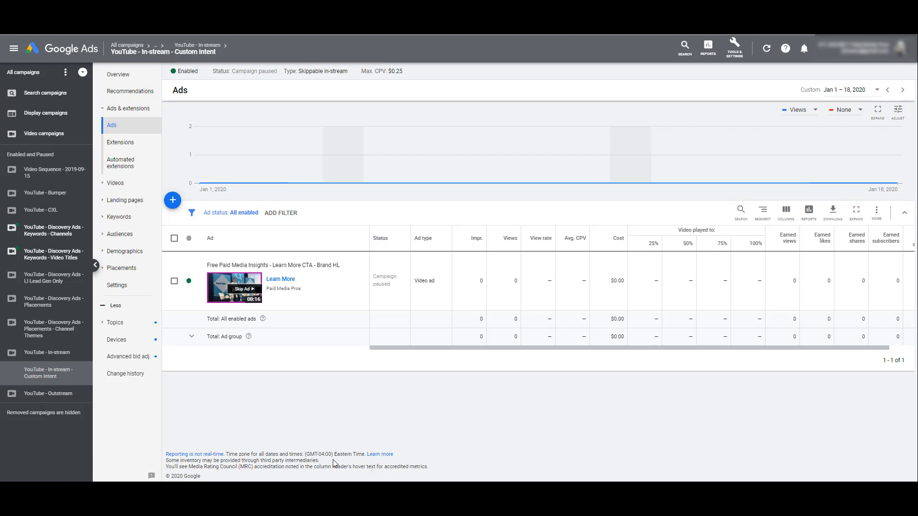
{"action": "mouse_move", "coordinate": [202, 215]}
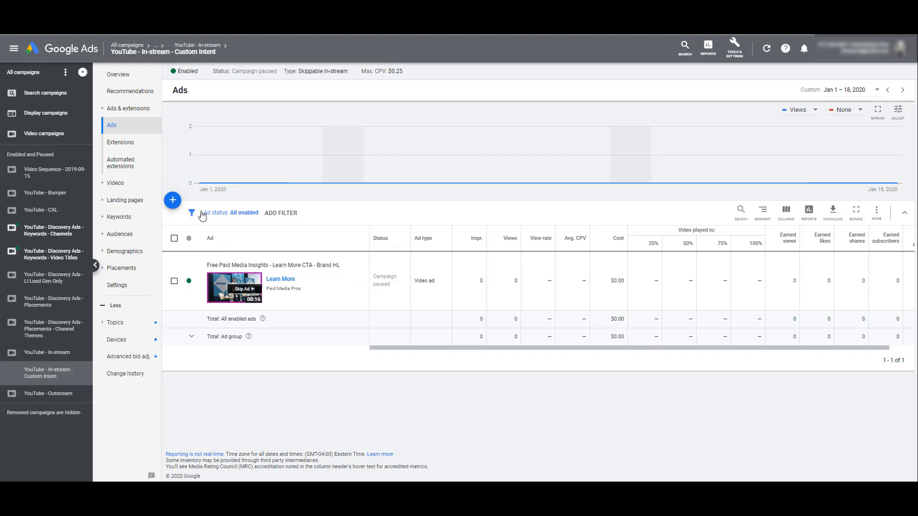
- Create a video ad with Subscribe CTA, 'Free PPC Videos' headline, and matching name, then save
{"action": "left_click", "coordinate": [172, 200]}
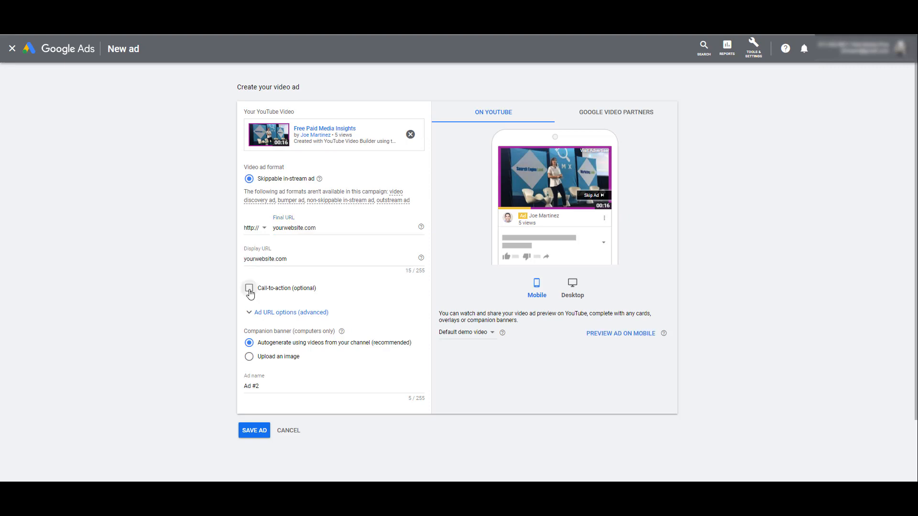
{"action": "left_click", "coordinate": [249, 288]}
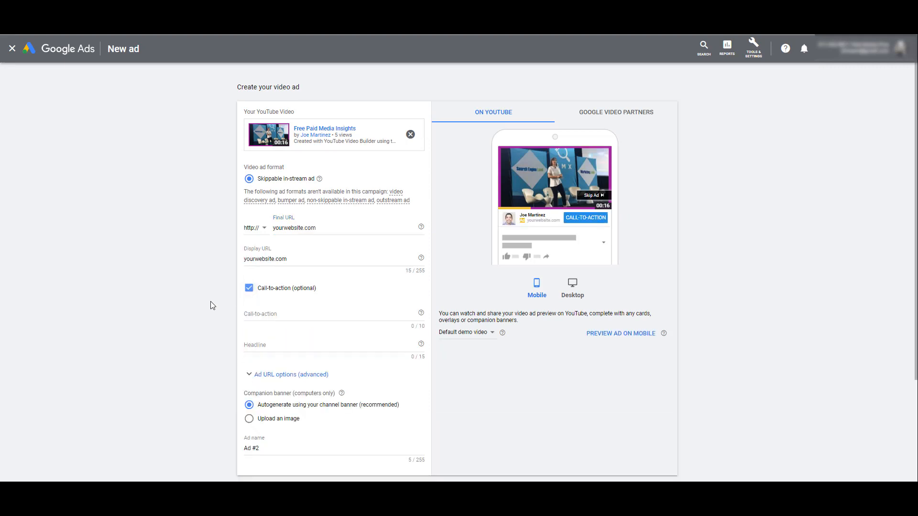
{"action": "type", "text": "Subscribe"}
{"action": "type", "text": "F"}
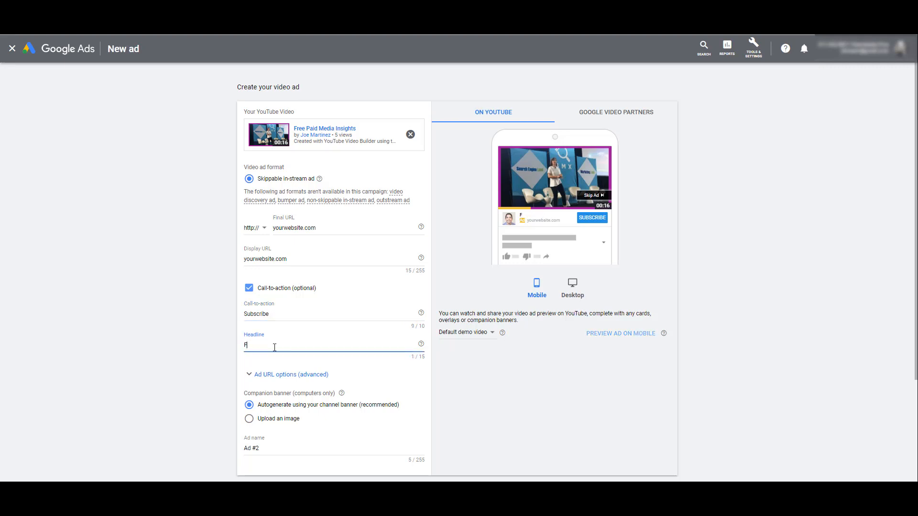
{"action": "type", "text": "ree PPC Videos"}
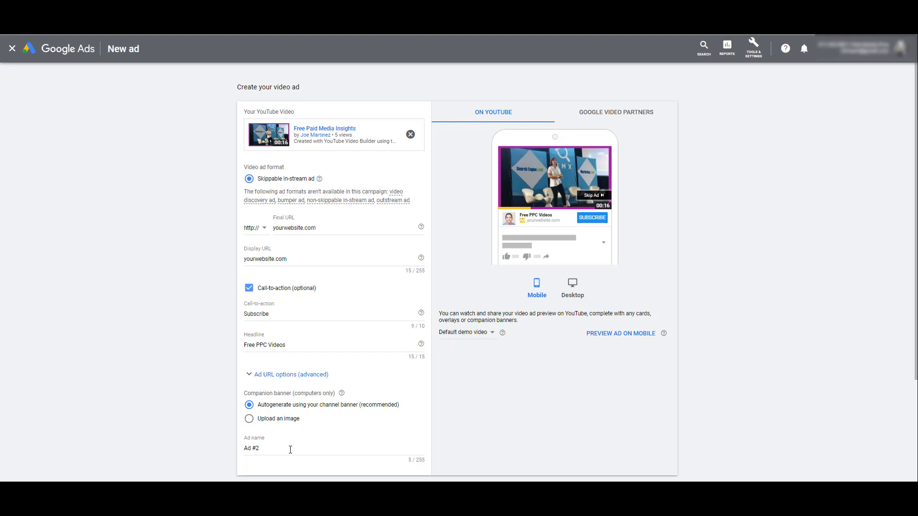
{"action": "type", "text": "Free Paid Media Insights - Subscribe CTA - Free PPC Videos HL"}
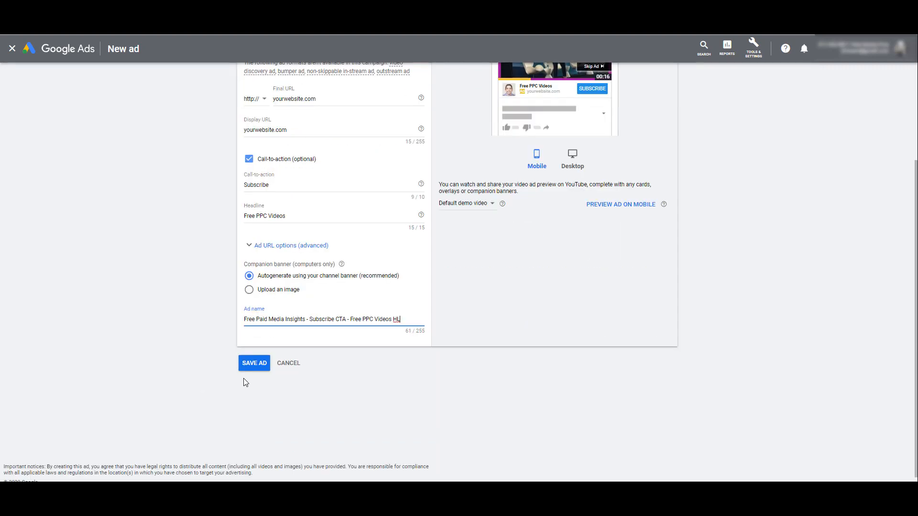
{"action": "left_click", "coordinate": [254, 363]}
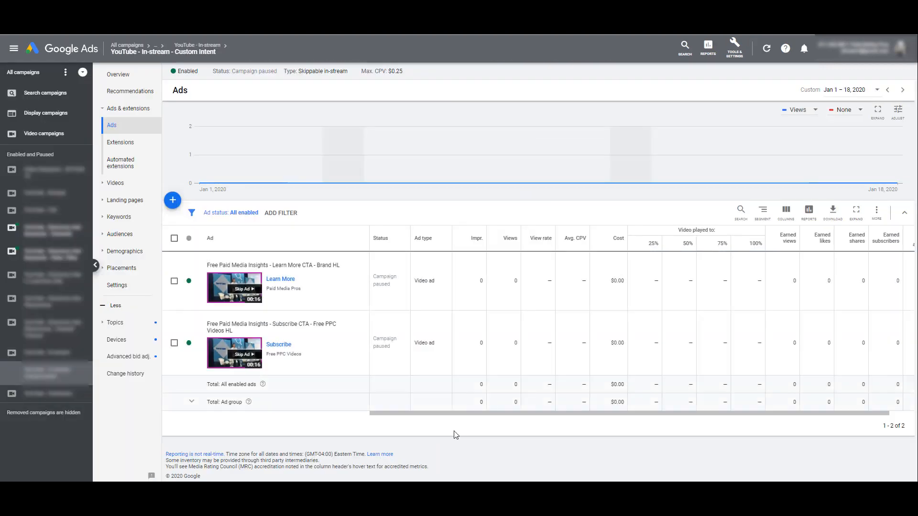